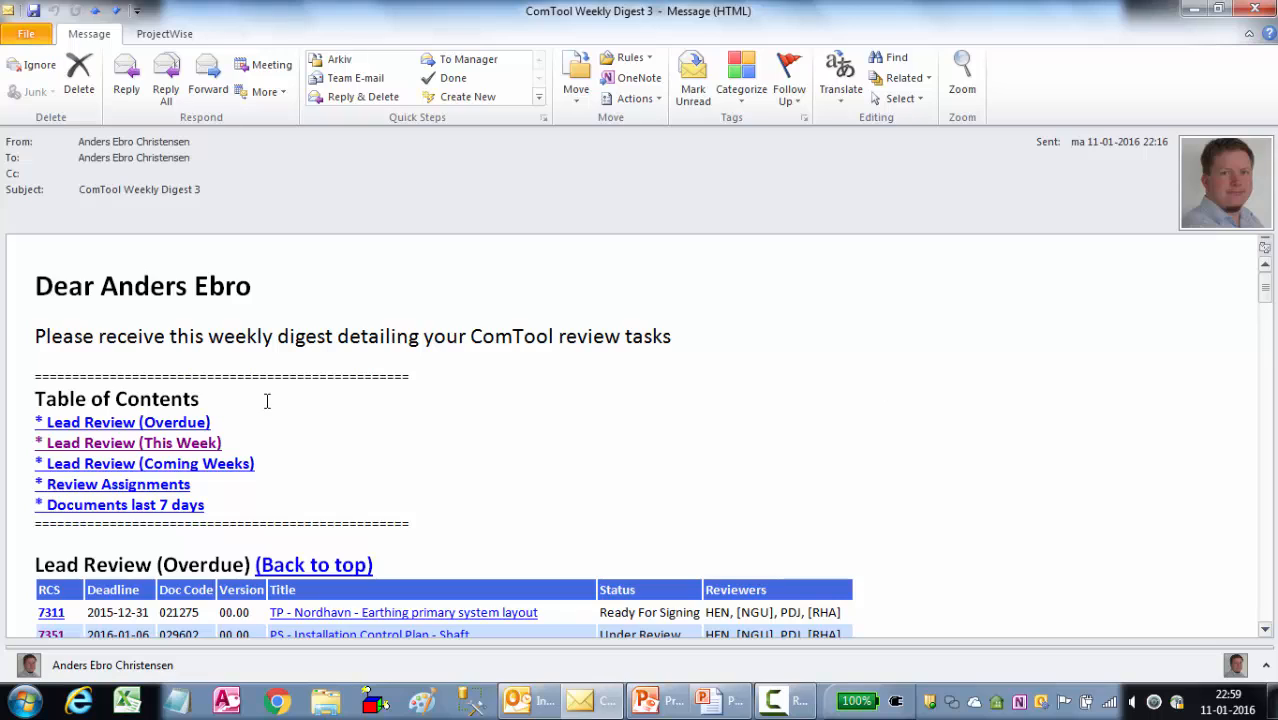
mouse_move(118, 484)
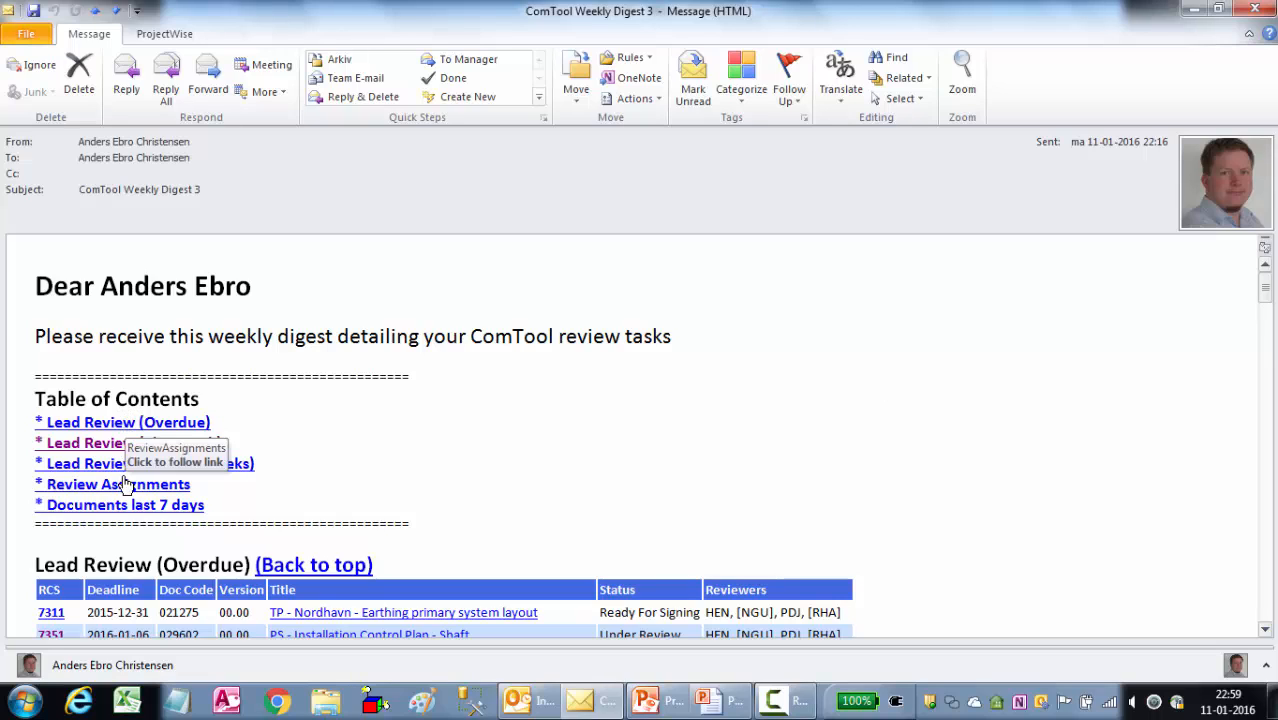
mouse_move(118, 428)
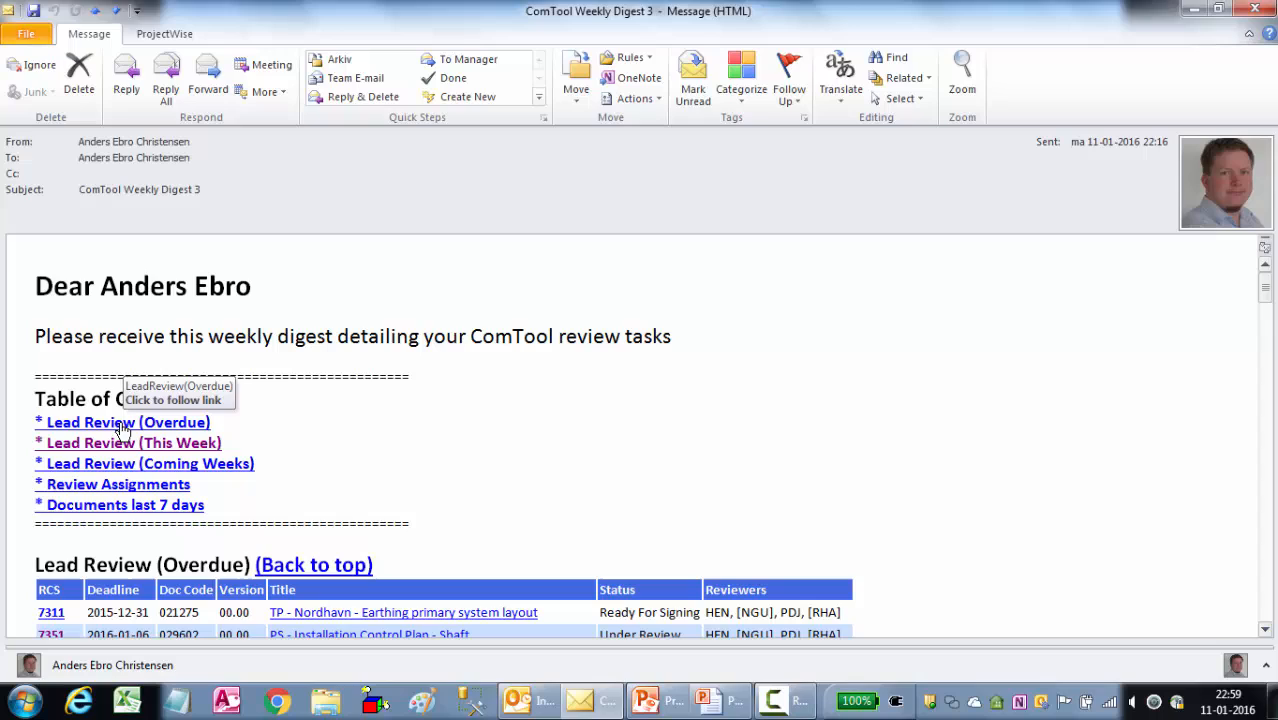
mouse_move(118, 444)
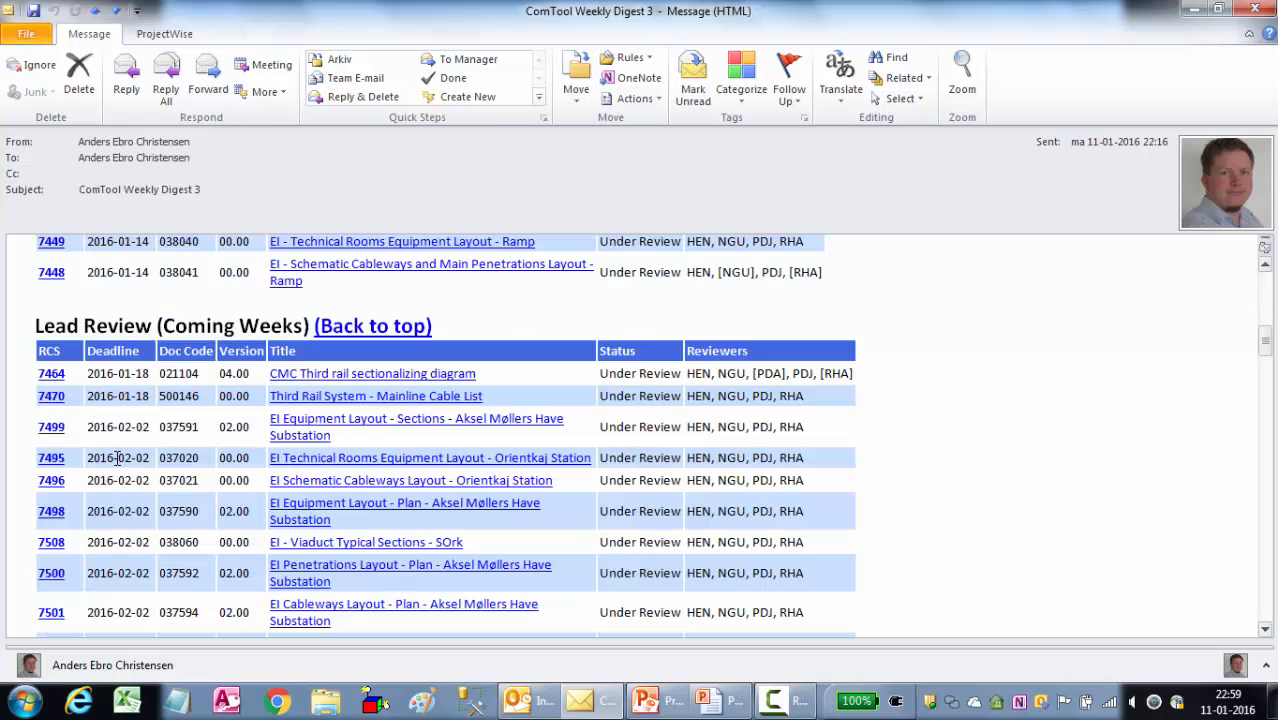
scroll(down, 3)
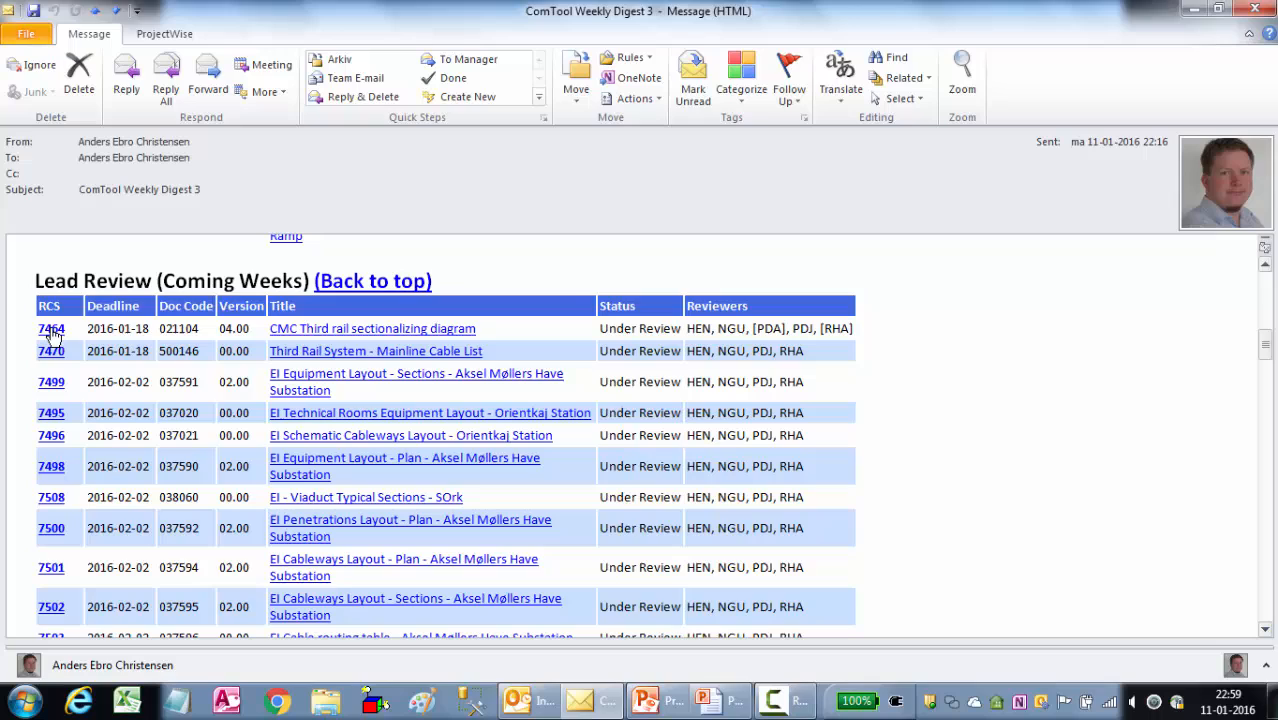
mouse_move(52, 328)
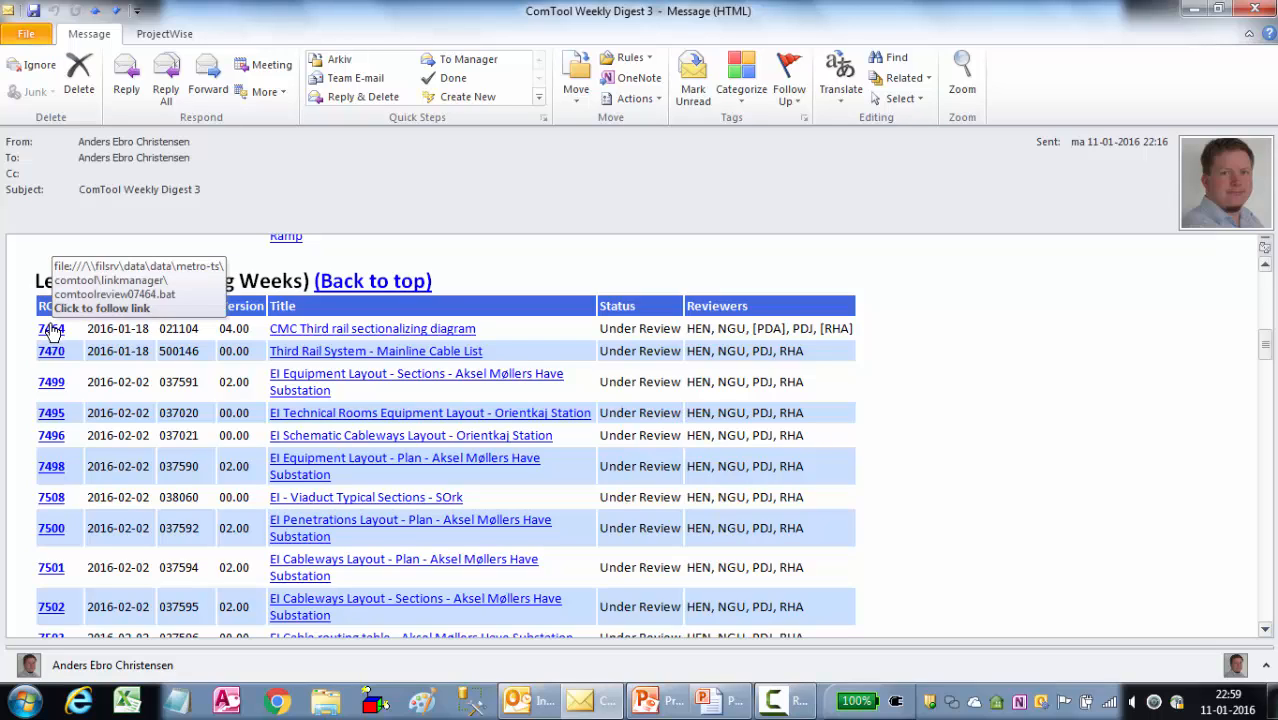
mouse_move(308, 336)
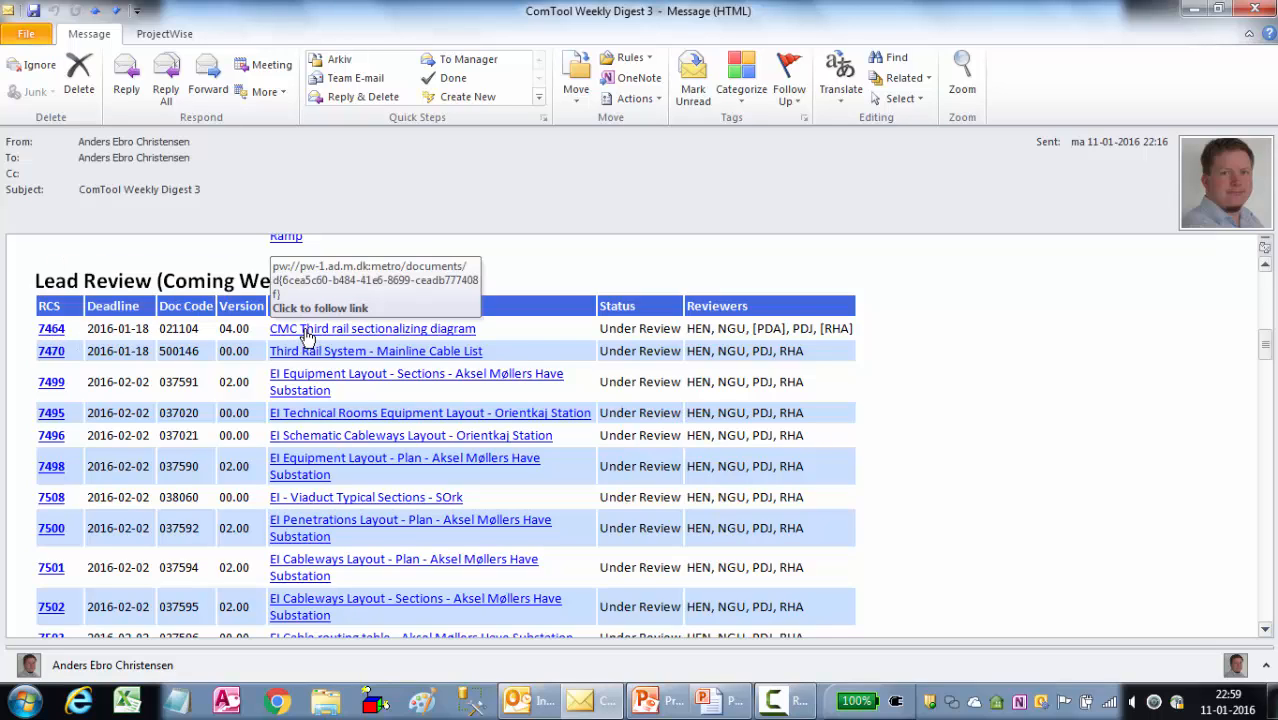
mouse_move(168, 372)
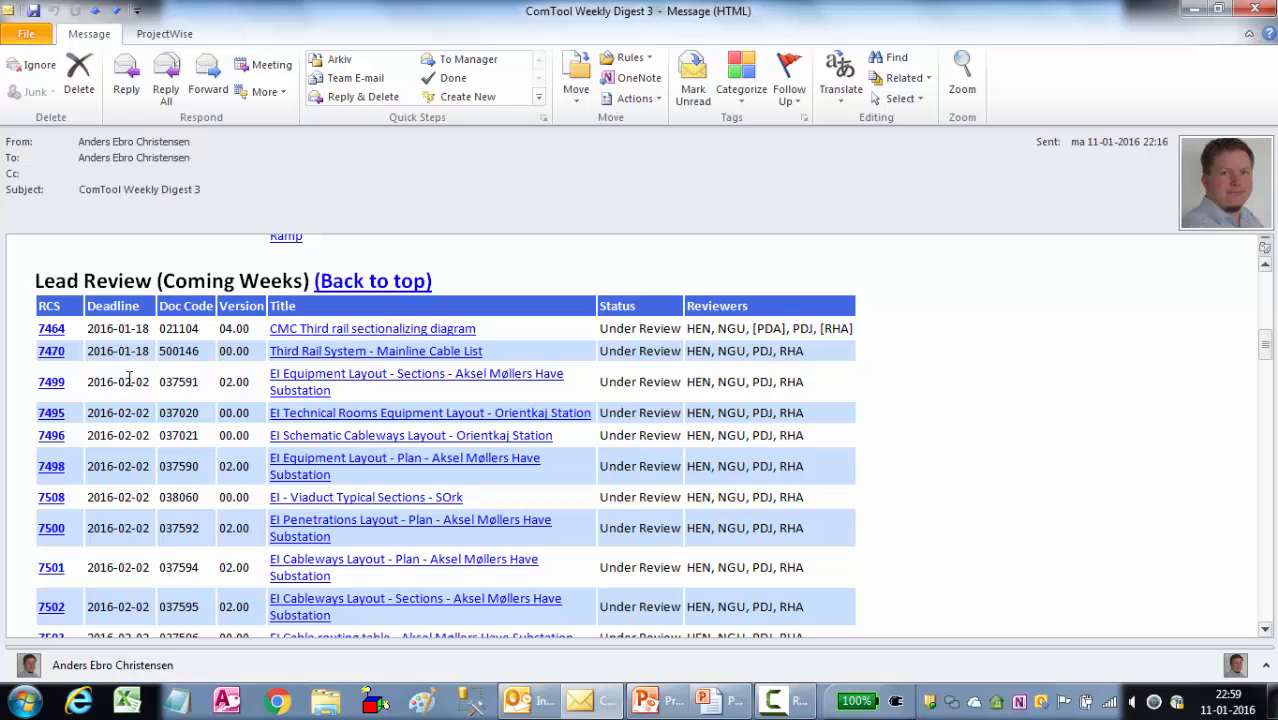
mouse_move(96, 382)
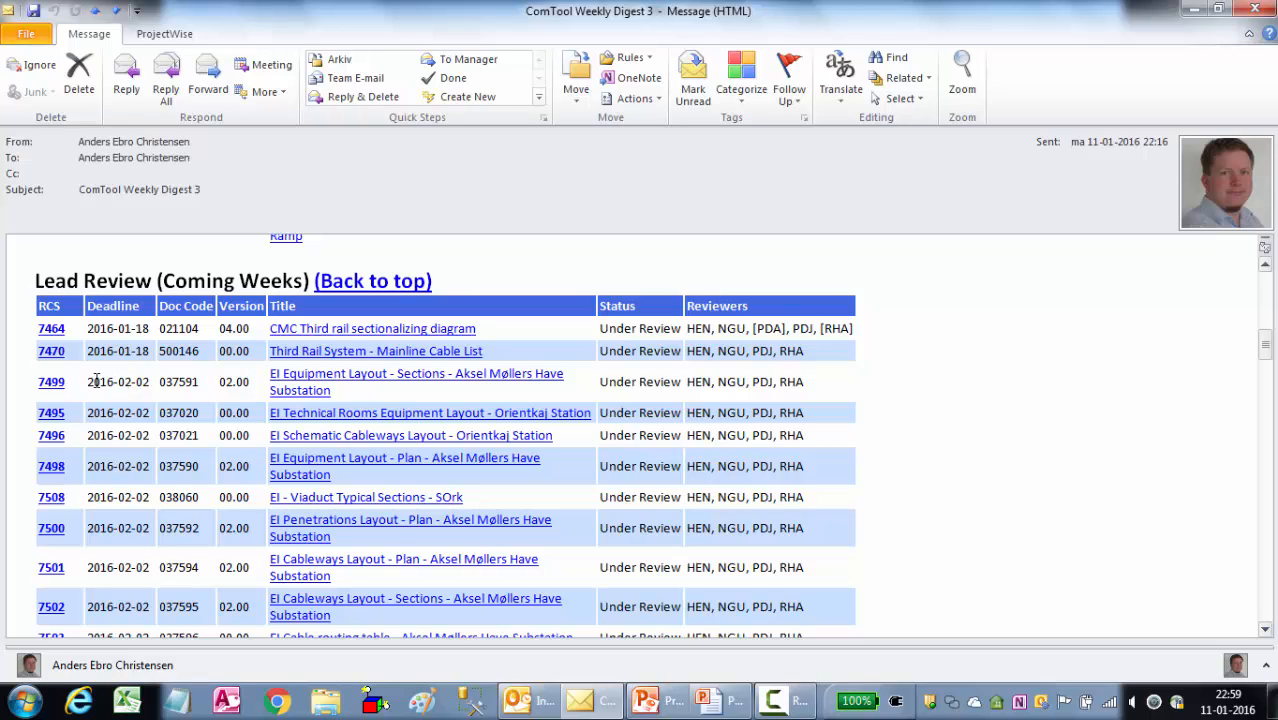
Follow the RCS 7499 digest link and confirm opening ComToolReview07499.bat.
click(48, 384)
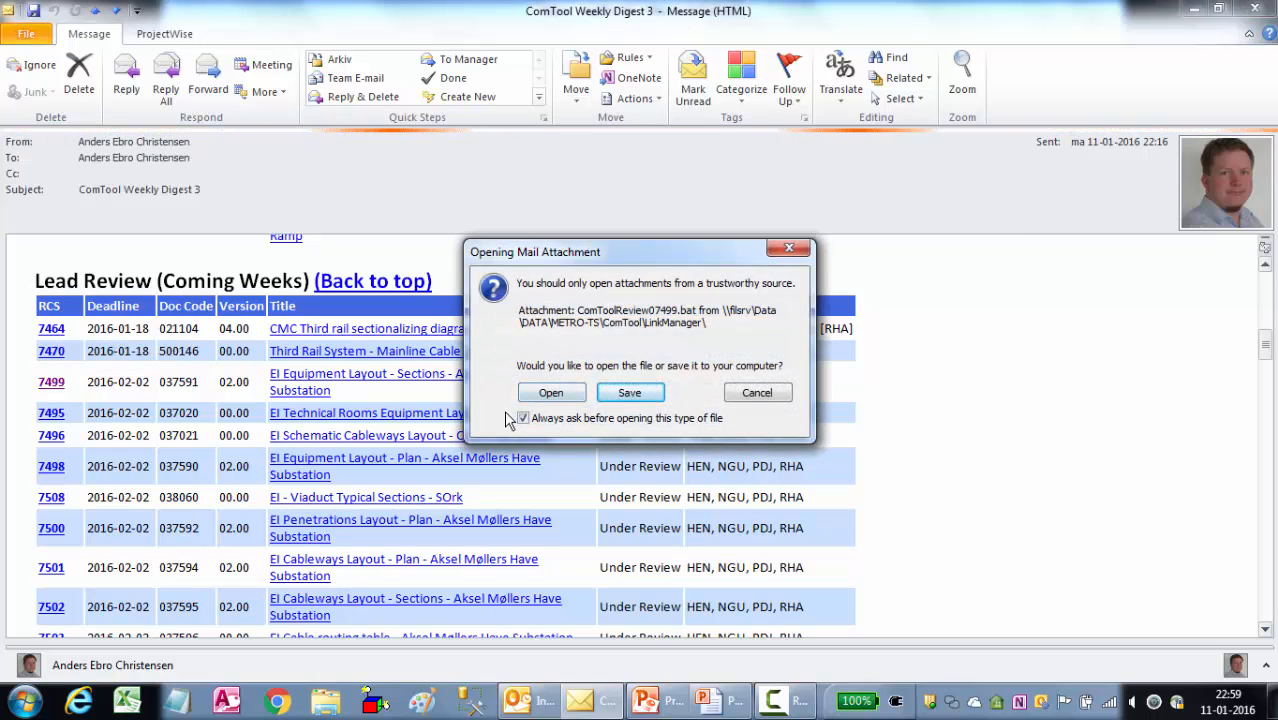
click(756, 392)
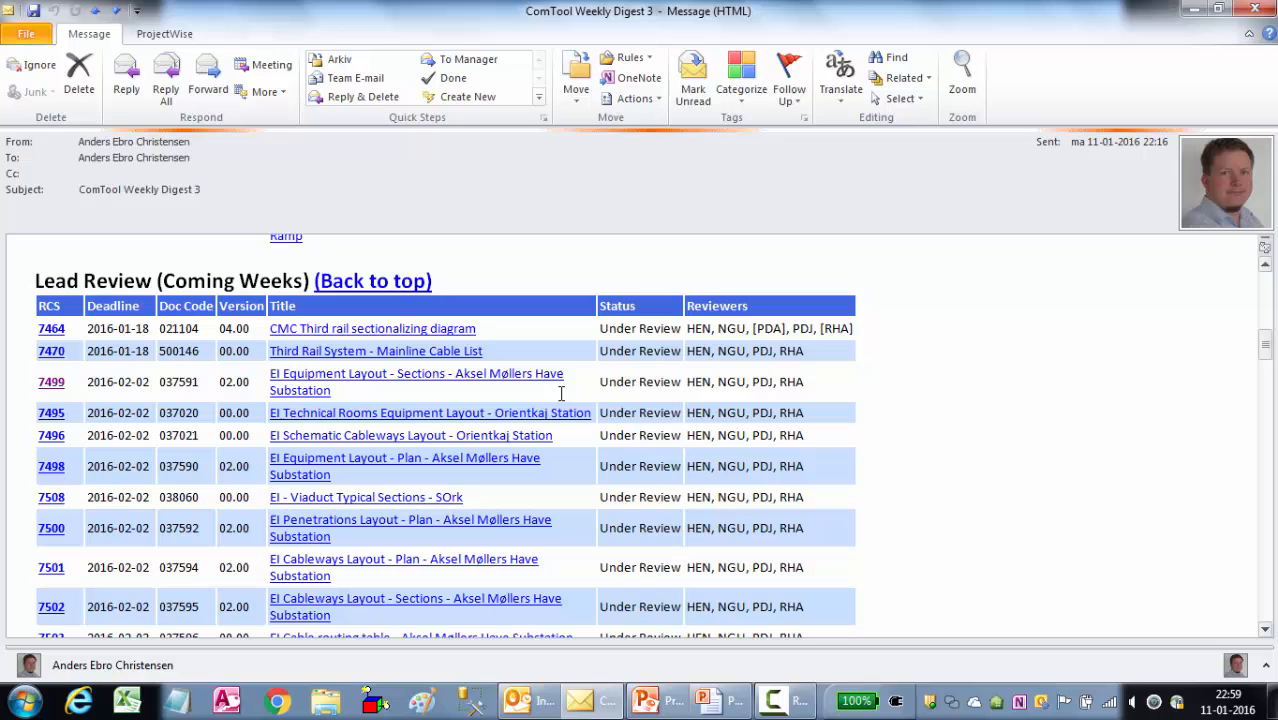
mouse_move(564, 400)
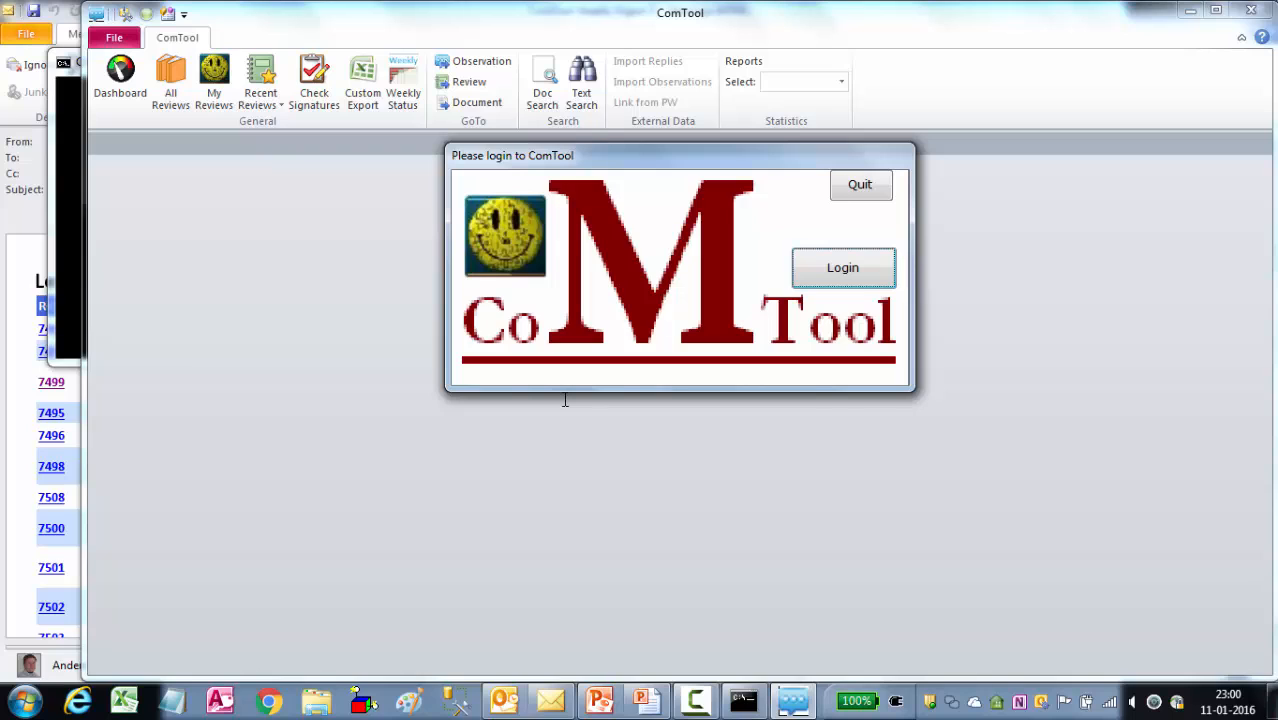
mouse_move(596, 164)
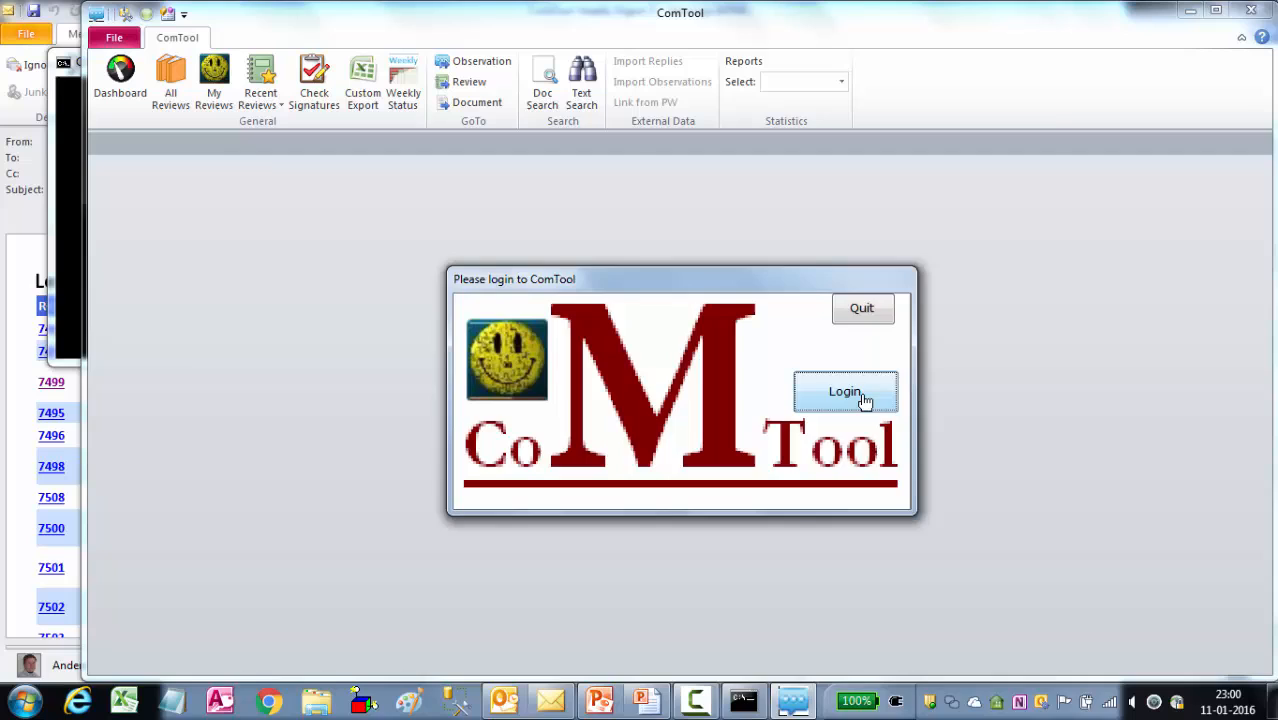
Log in to ComTool so review RCS-7499 for document 037591 v02.00 opens.
click(844, 390)
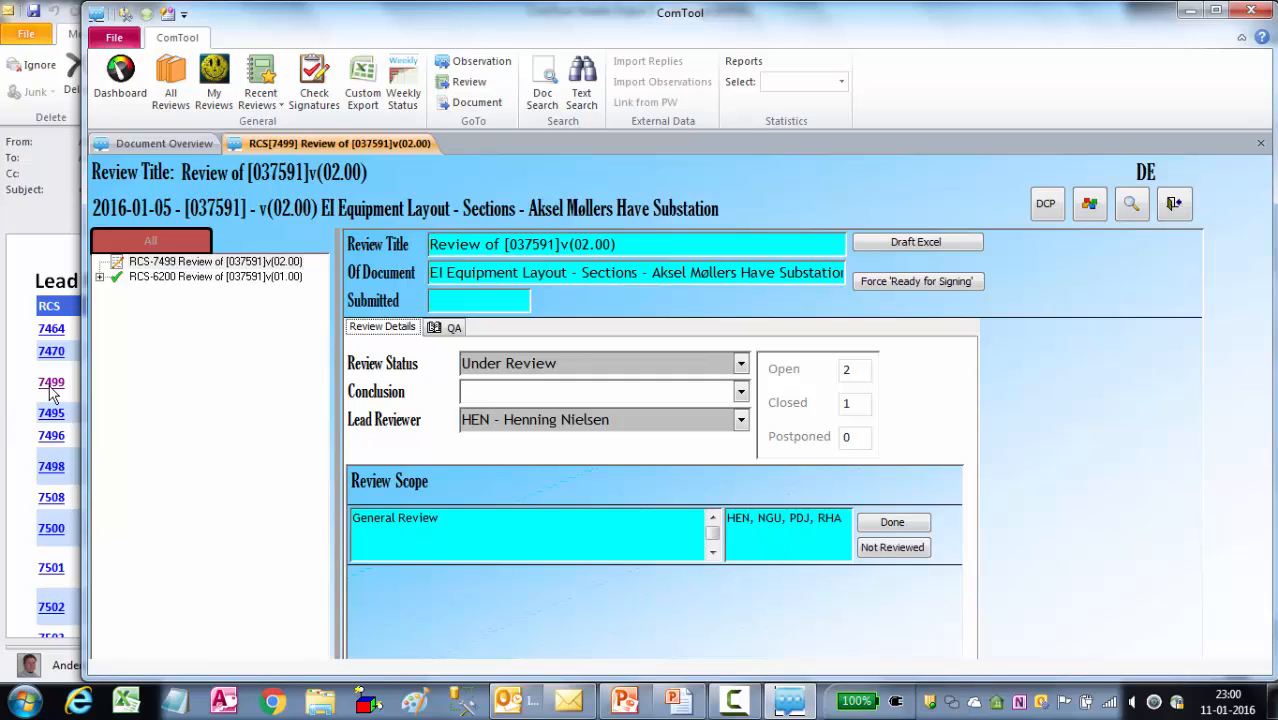
mouse_move(60, 384)
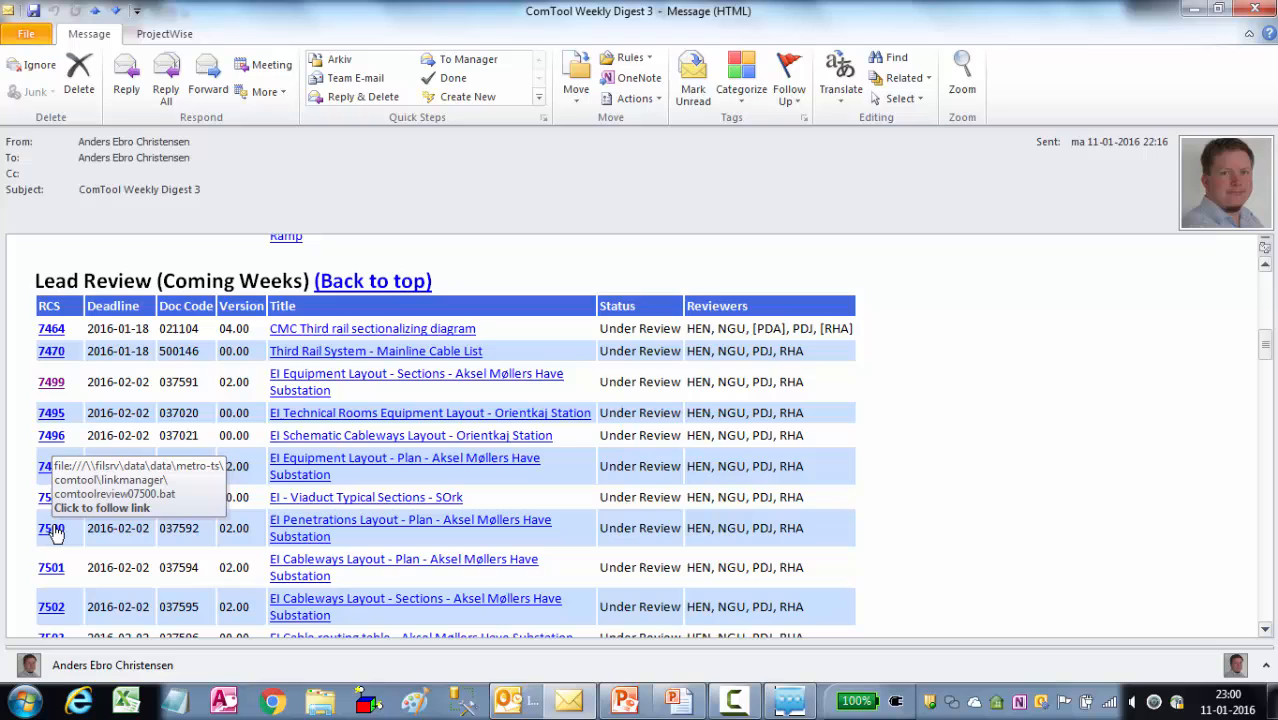
Follow the RCS 7500 digest link and confirm opening ComToolReview07500.bat.
click(52, 528)
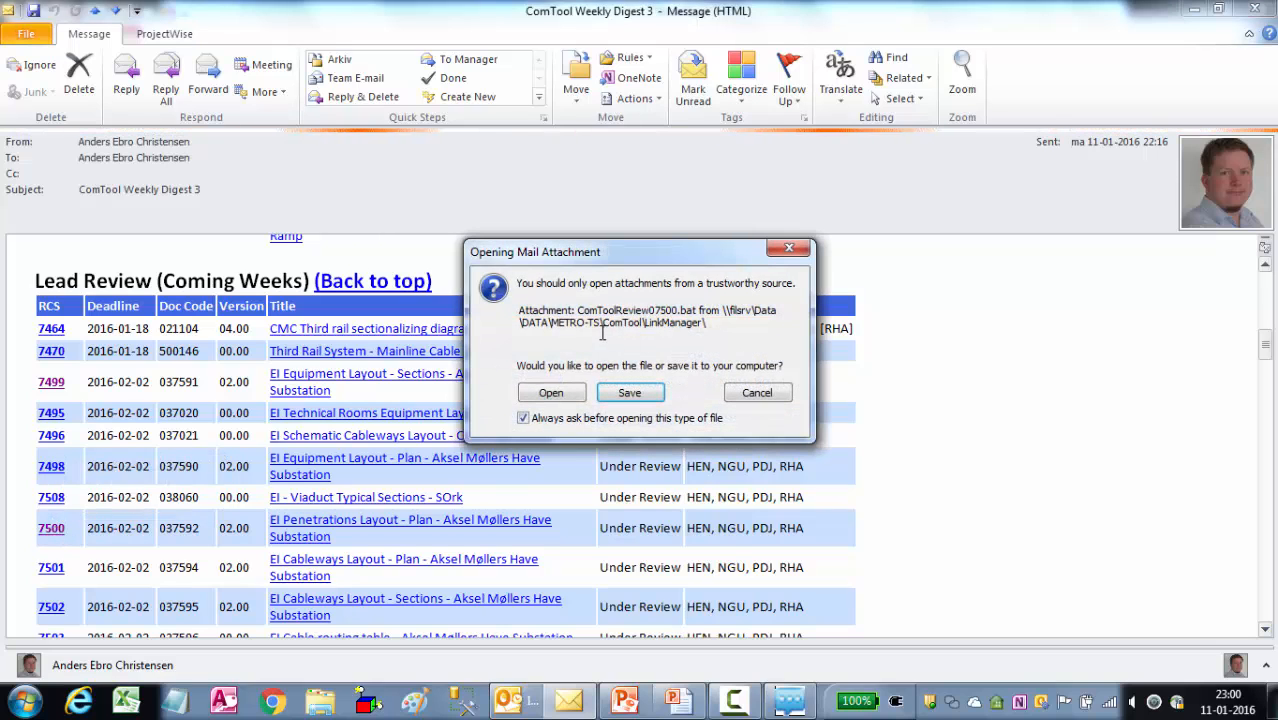
click(758, 392)
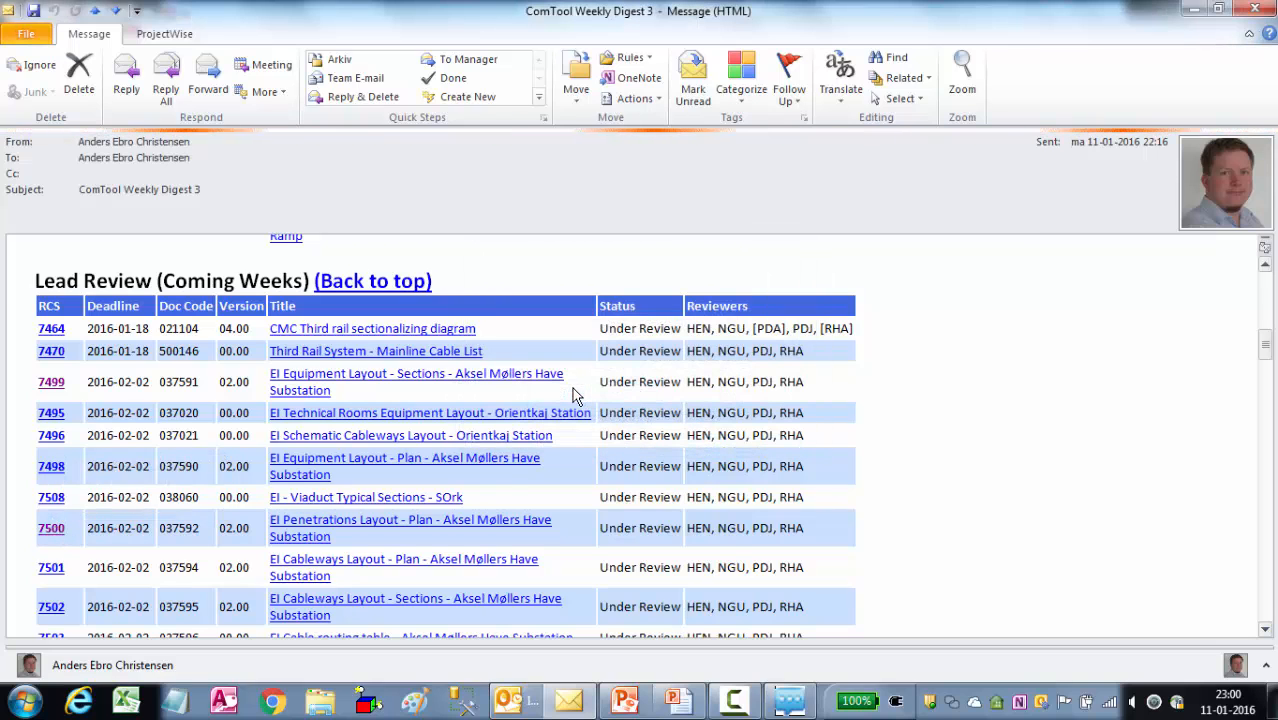